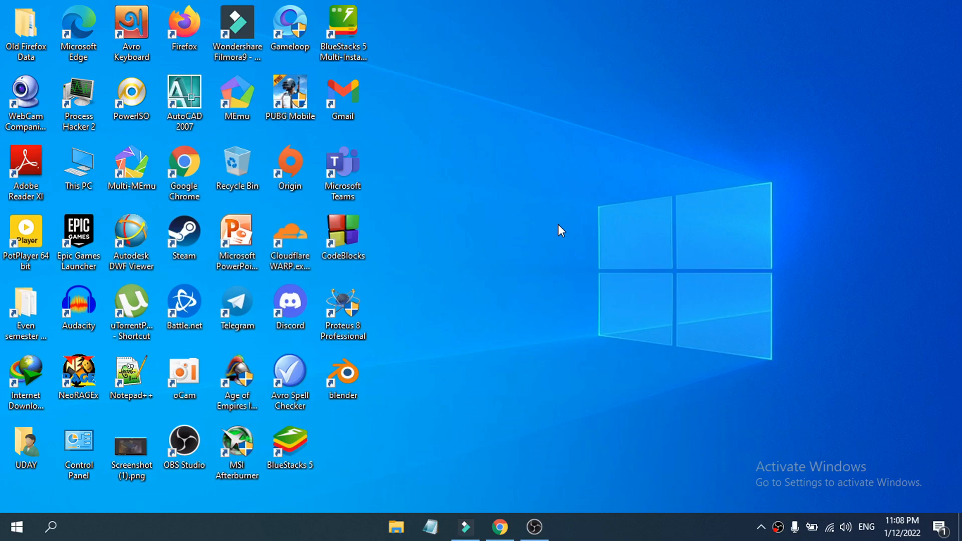
# - Launch Chrome and bring up the youtube.com home feed
pyautogui.click(499, 527)
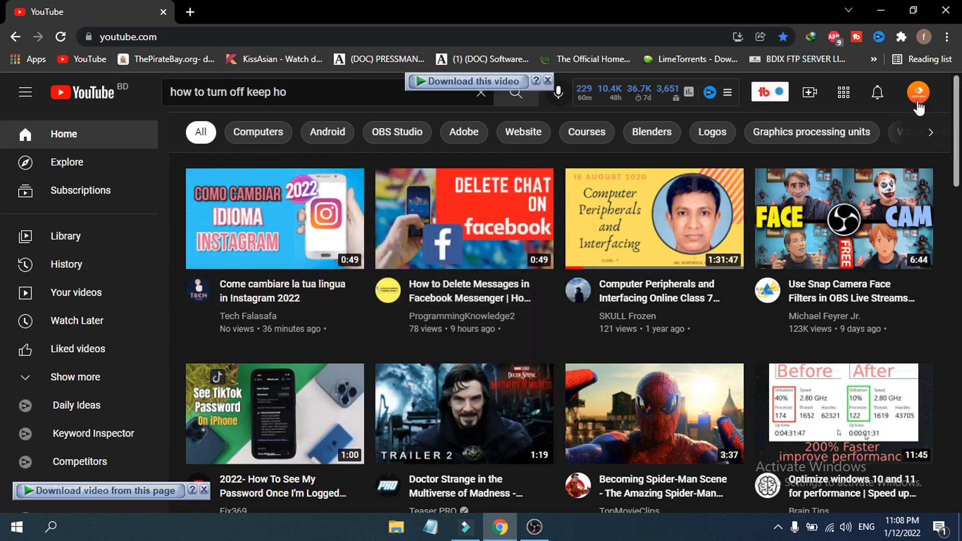
pyautogui.moveTo(913, 105)
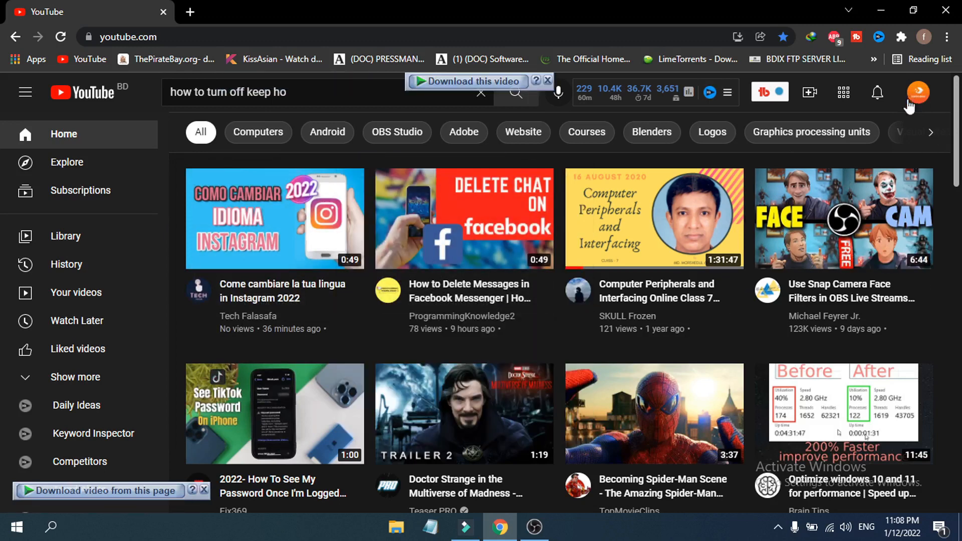
pyautogui.moveTo(917, 92)
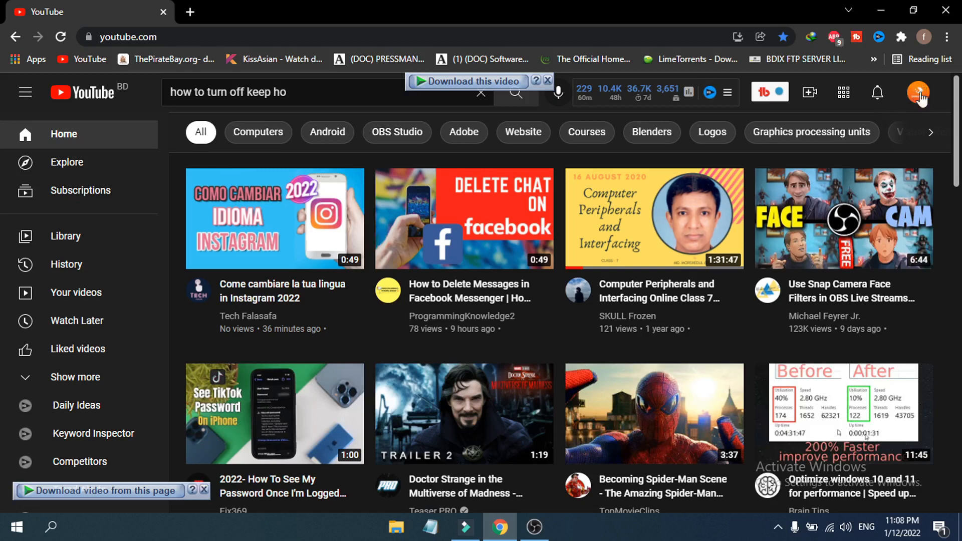
# - Choose Settings from the profile avatar menu
pyautogui.click(917, 93)
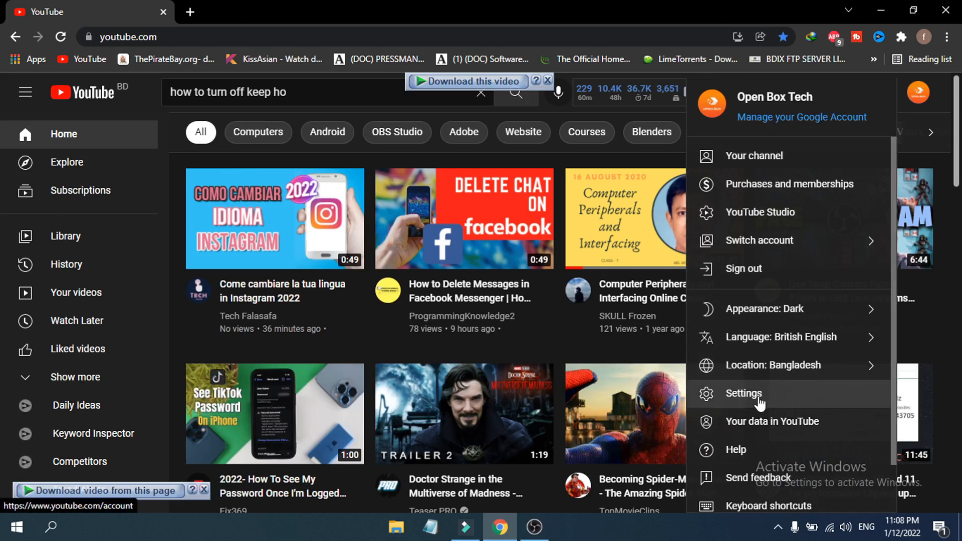
pyautogui.click(743, 394)
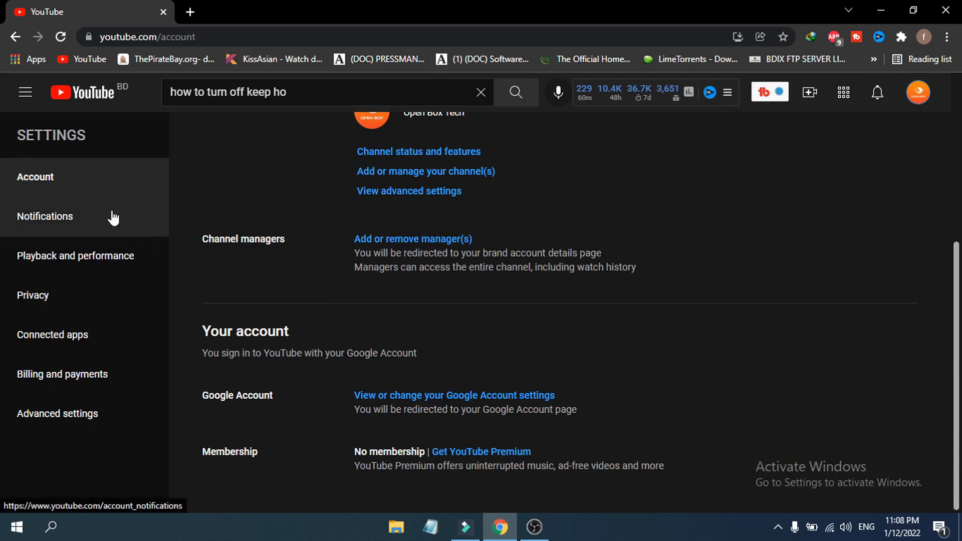
pyautogui.moveTo(131, 258)
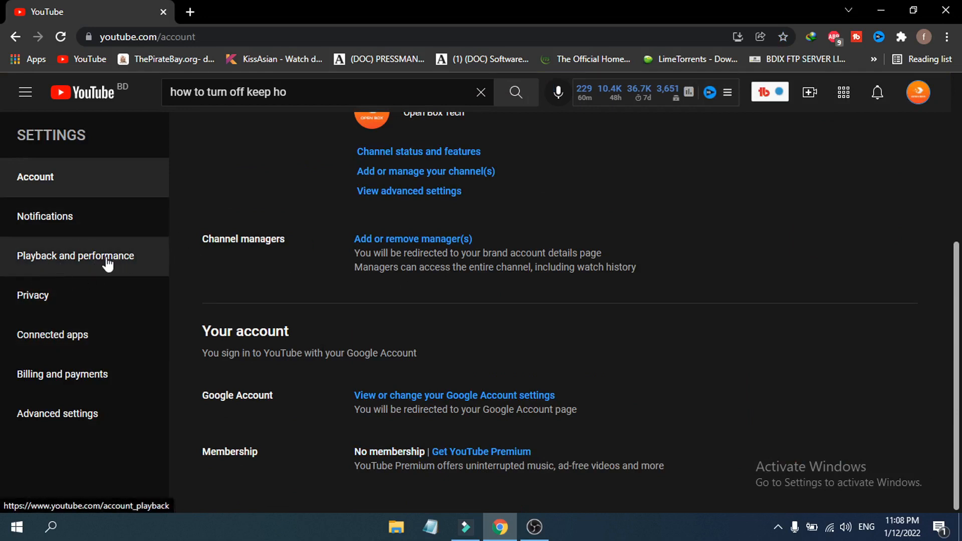
# - Show Playback and performance settings, scrolled down to the Browsing section's Inline playback option
pyautogui.click(75, 256)
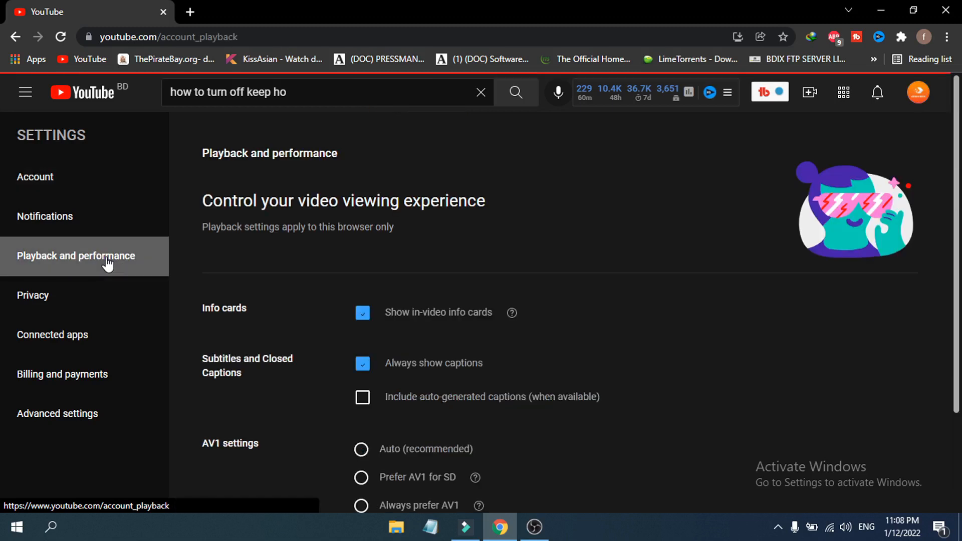
pyautogui.scroll(-3)
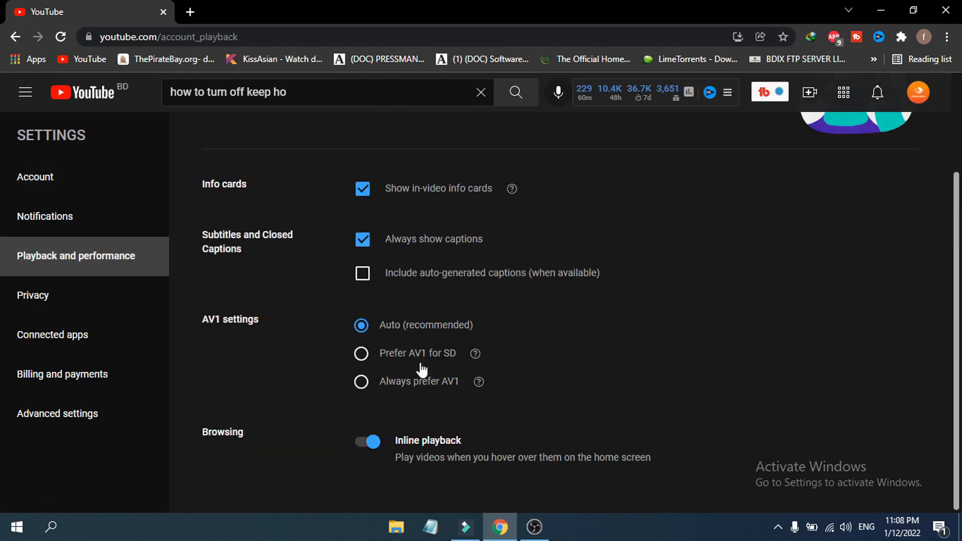
pyautogui.moveTo(399, 454)
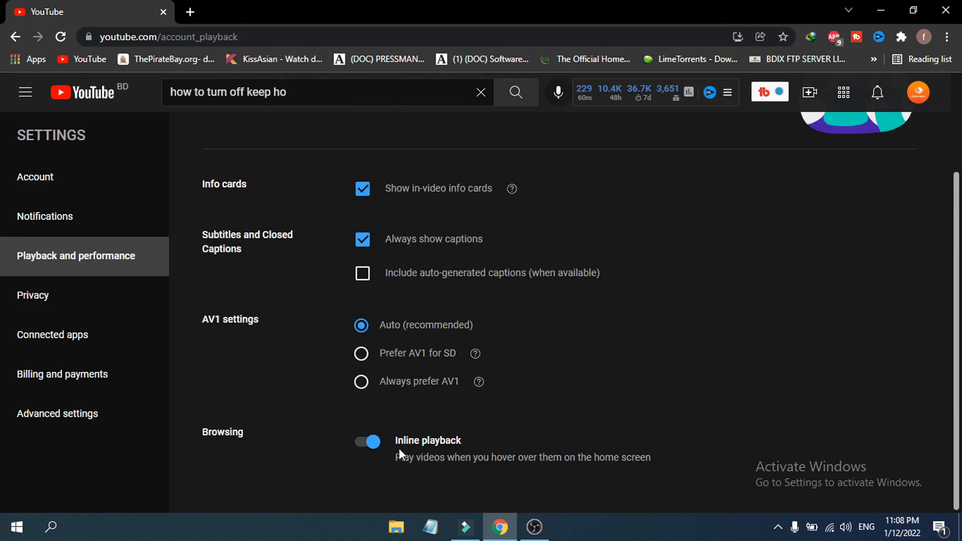
pyautogui.moveTo(420, 453)
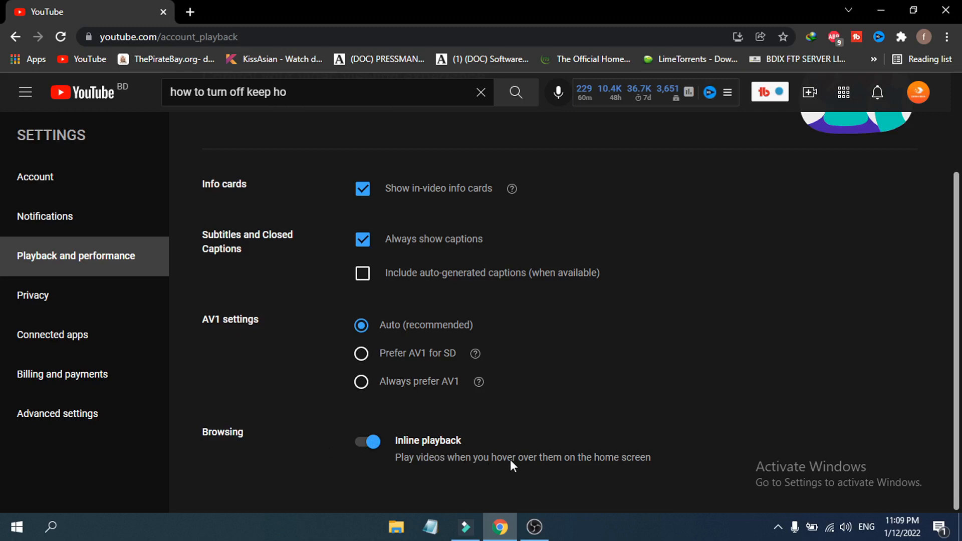
pyautogui.moveTo(629, 470)
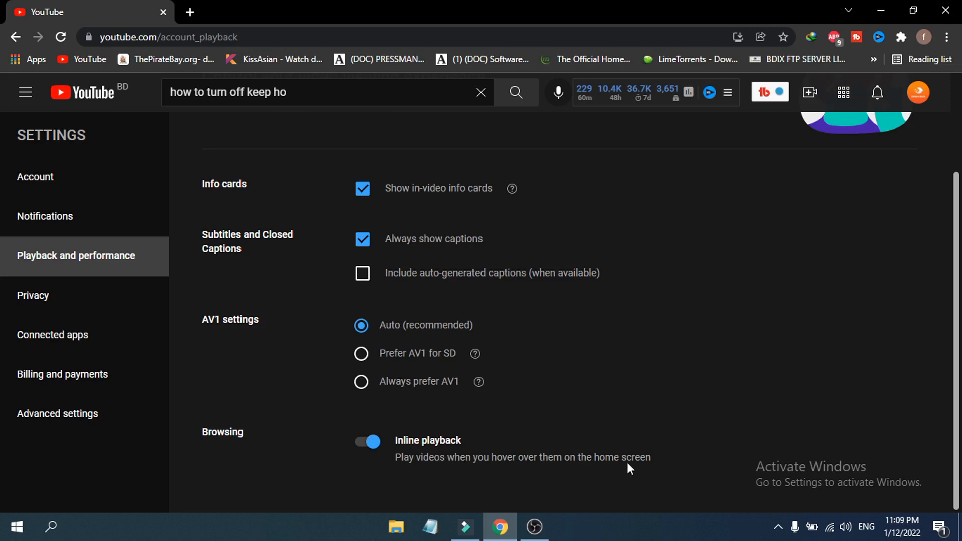
pyautogui.moveTo(452, 451)
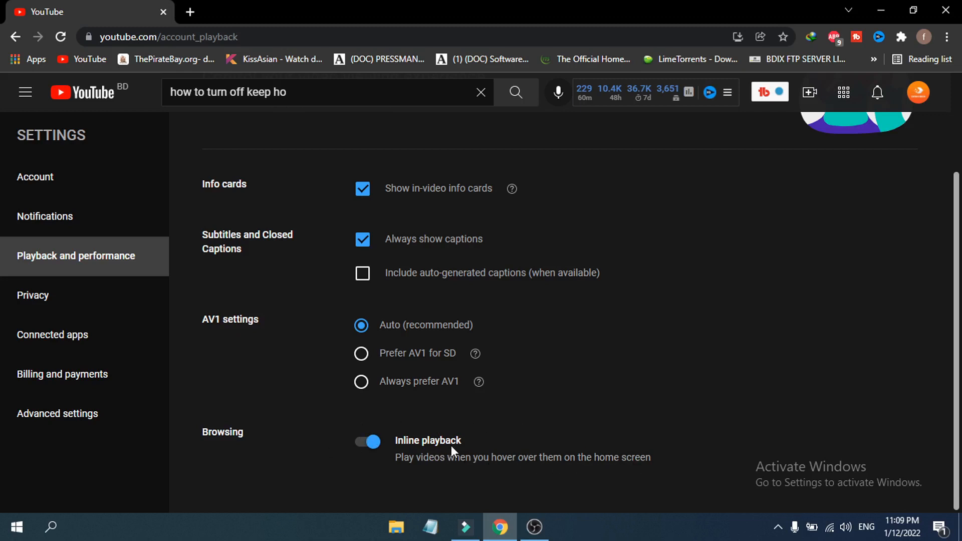
pyautogui.click(367, 441)
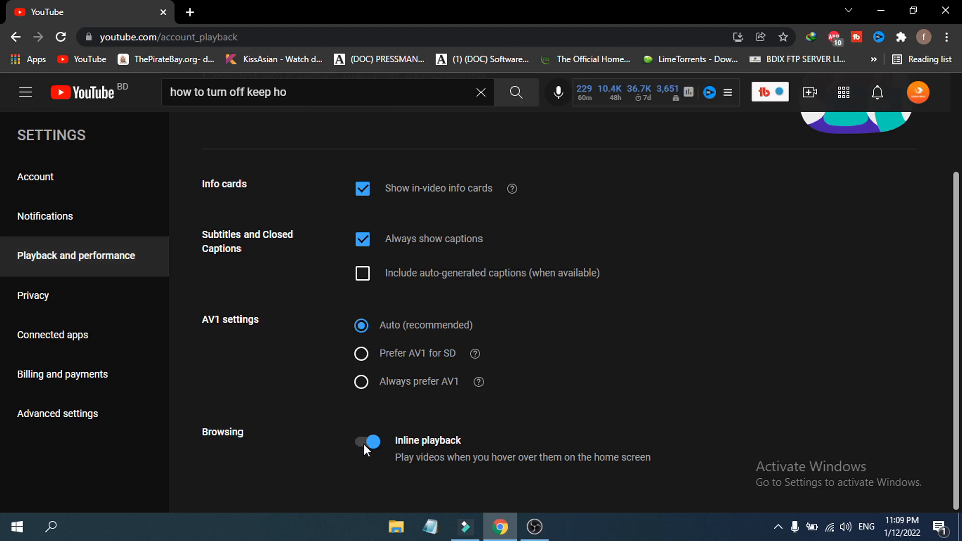
# - Switch the Inline playback toggle under Browsing to off
pyautogui.click(367, 440)
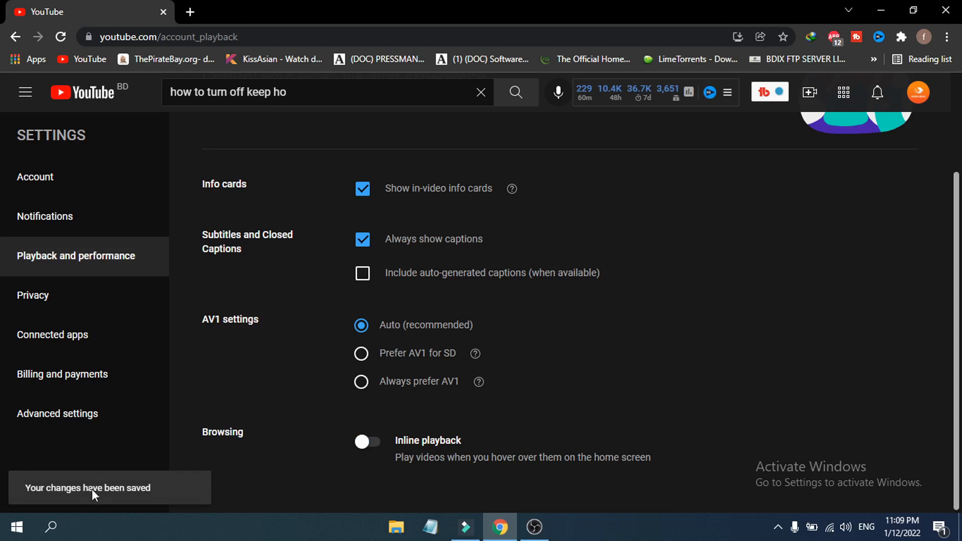
pyautogui.moveTo(428, 443)
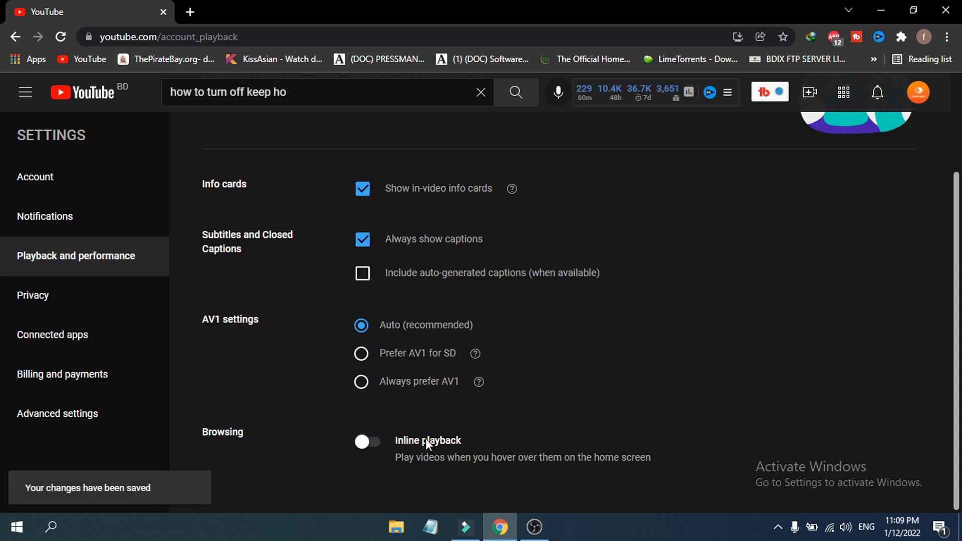
pyautogui.moveTo(90, 59)
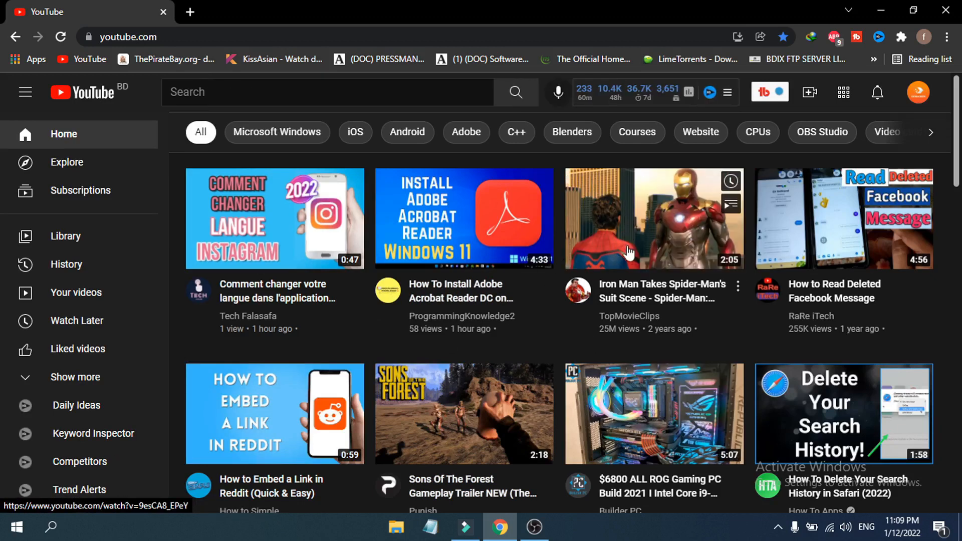
pyautogui.moveTo(657, 236)
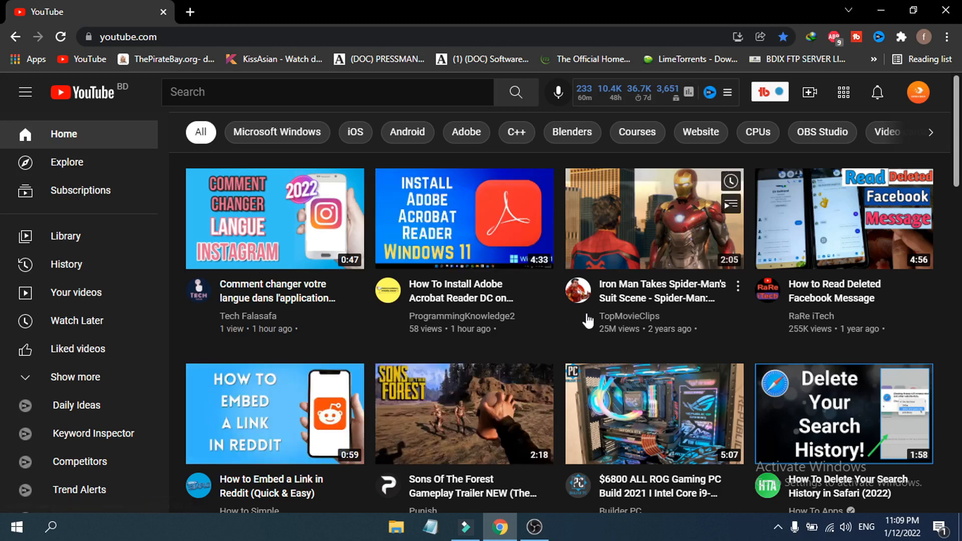
pyautogui.moveTo(564, 354)
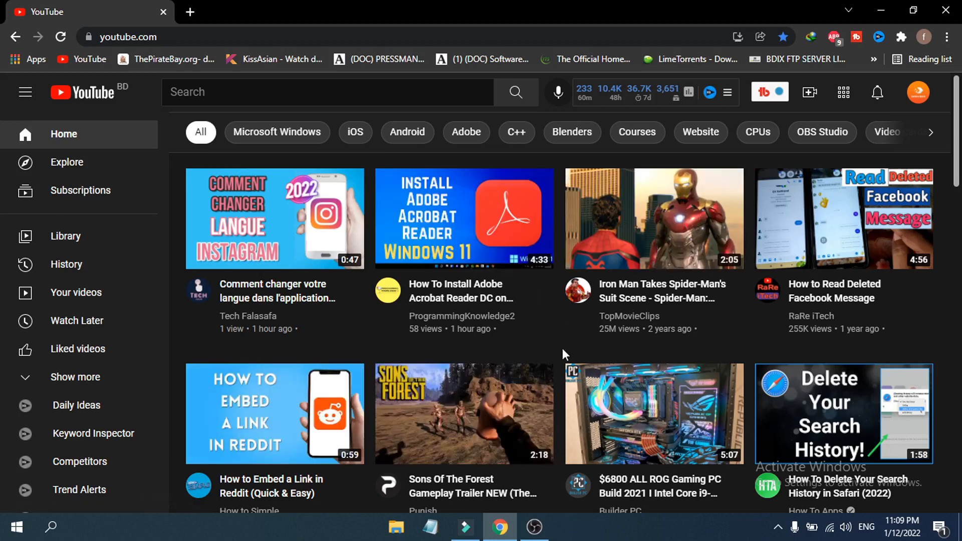
pyautogui.moveTo(426, 394)
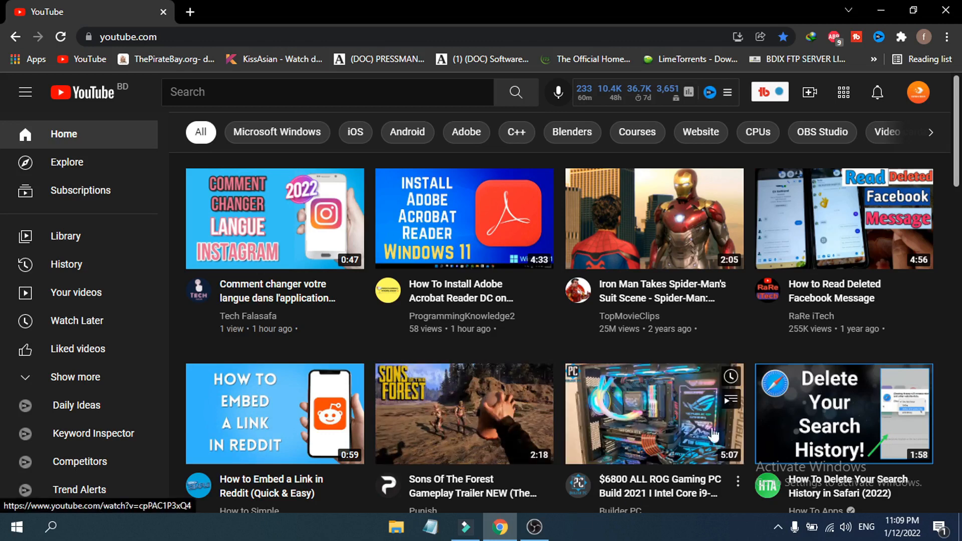
pyautogui.moveTo(519, 373)
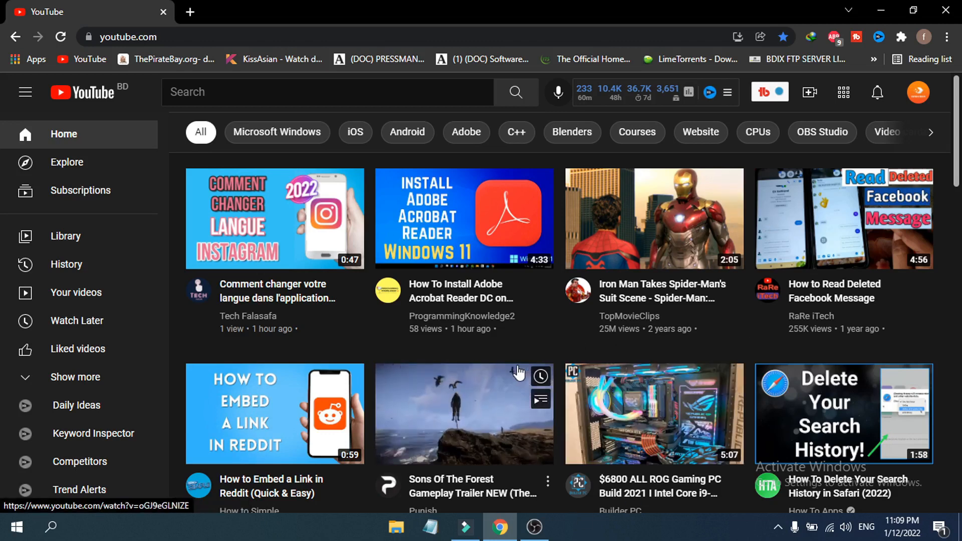